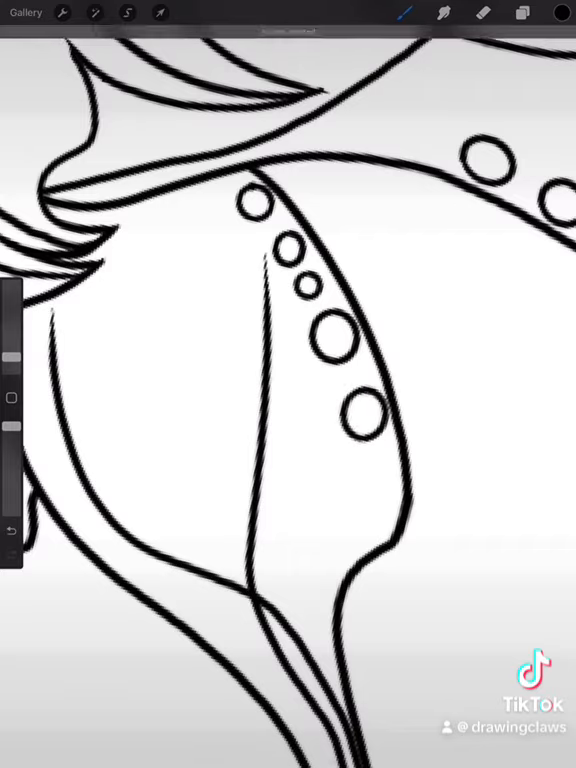
pyautogui.click(364, 484)
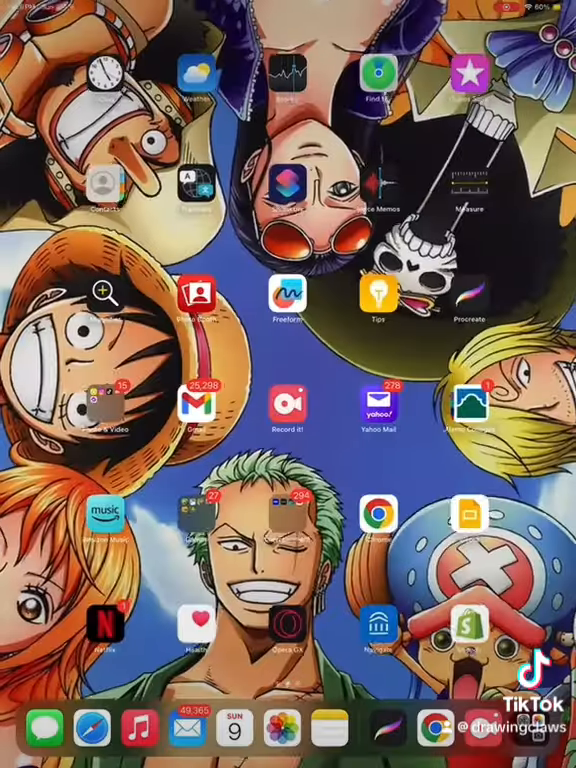
pyautogui.click(468, 300)
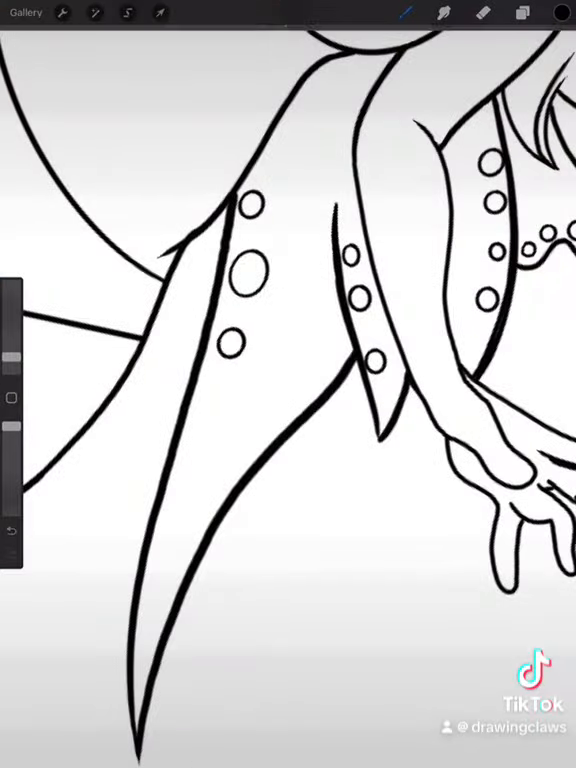